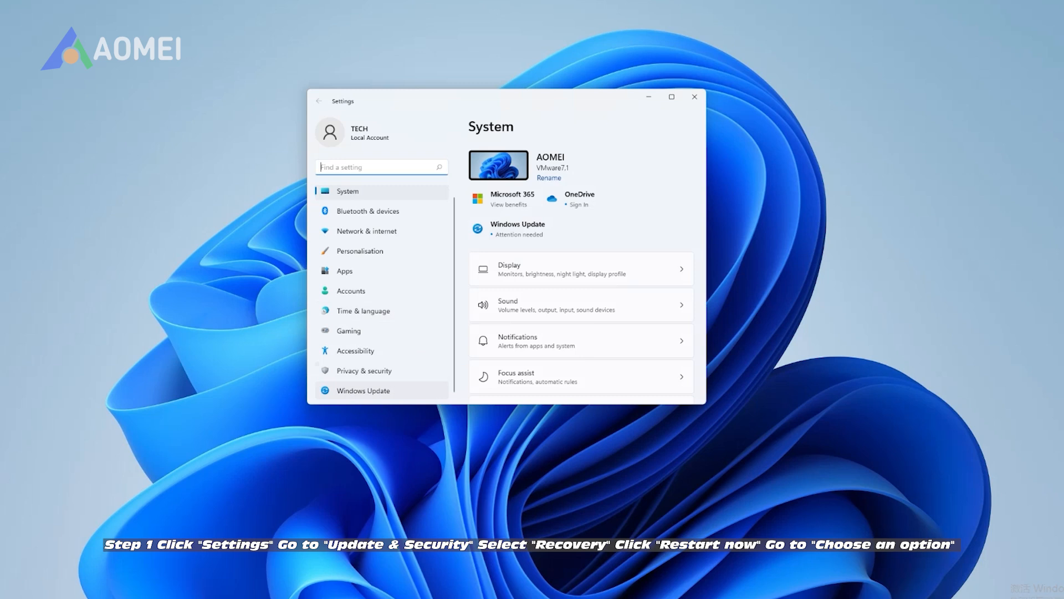
# Restart into advanced startup from Recovery settings and choose Troubleshoot on the recovery screen
pyautogui.click(363, 391)
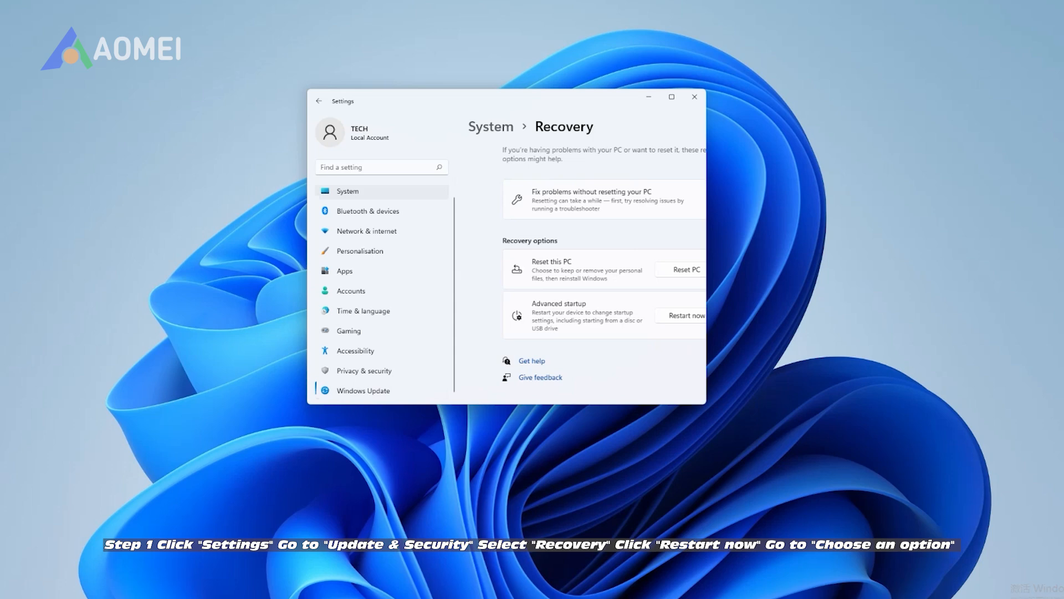
pyautogui.click(684, 315)
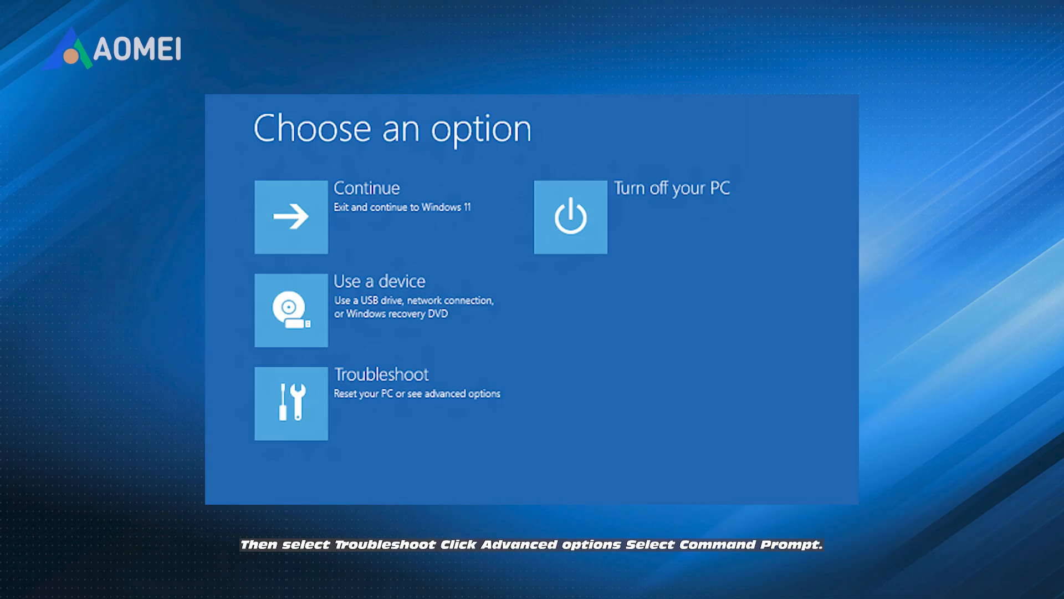
pyautogui.click(290, 403)
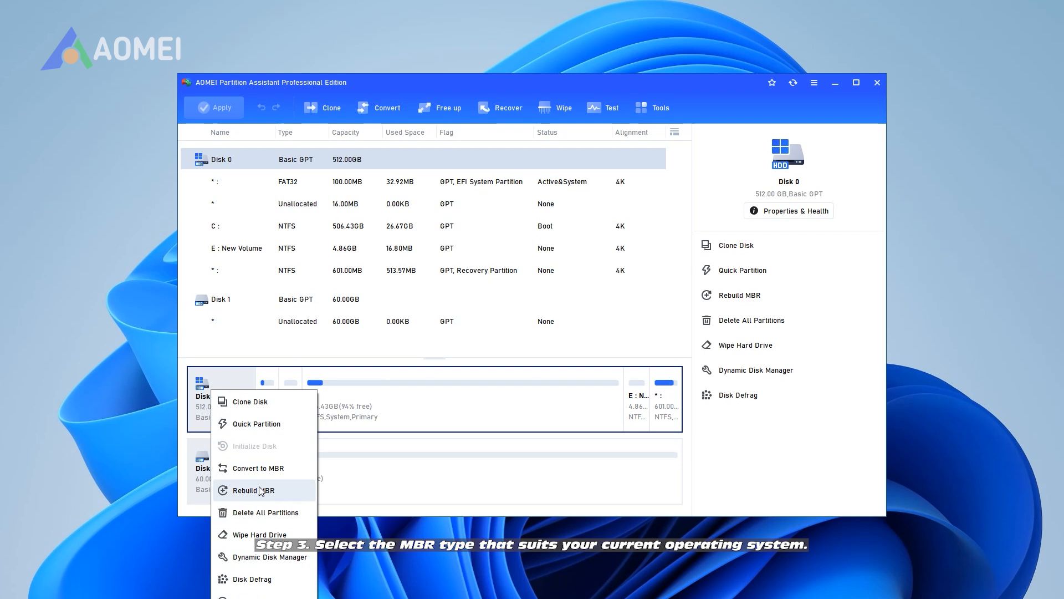
# Rebuild Disk 0's MBR as Windows 7/8/10/11 type and apply to show Pending Operations
pyautogui.click(255, 490)
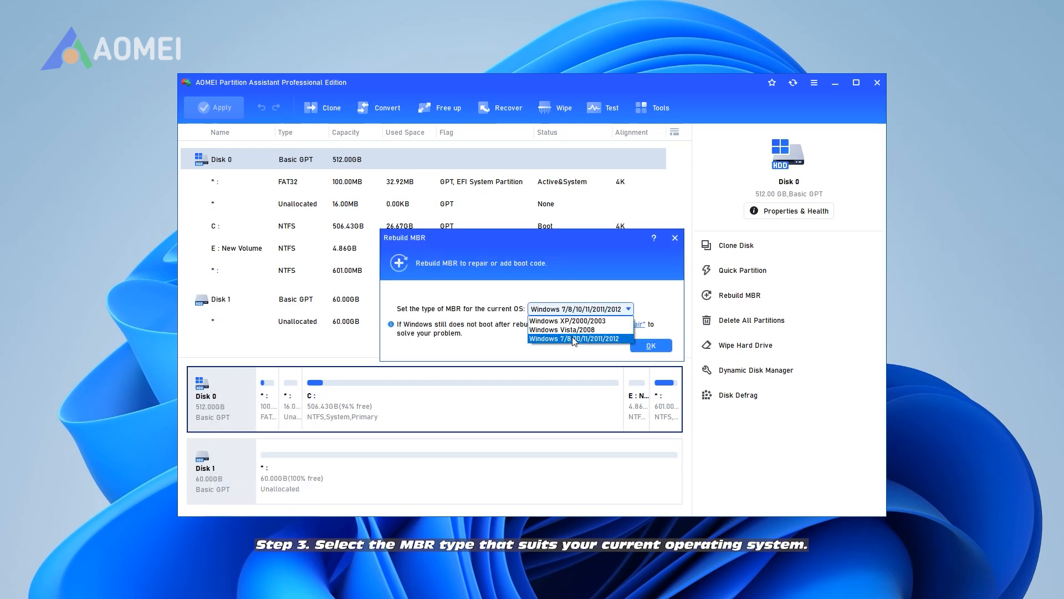
pyautogui.click(649, 346)
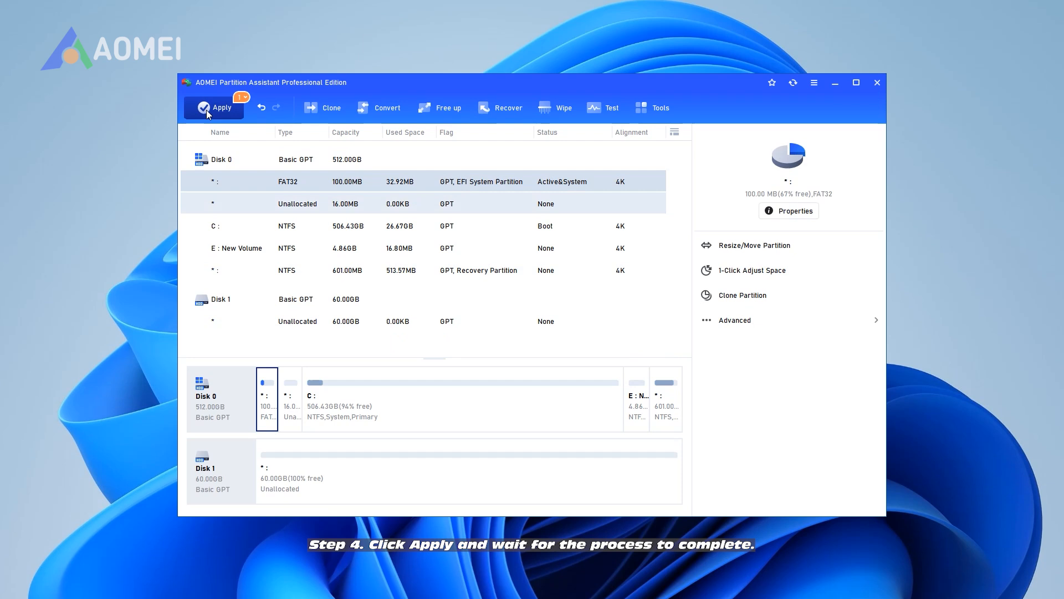
pyautogui.click(212, 107)
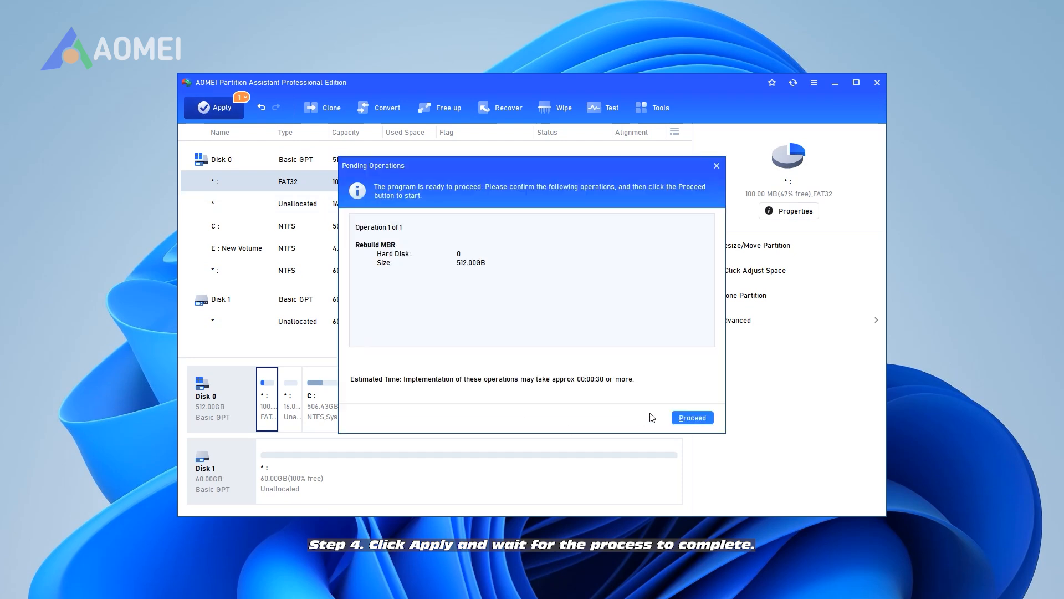